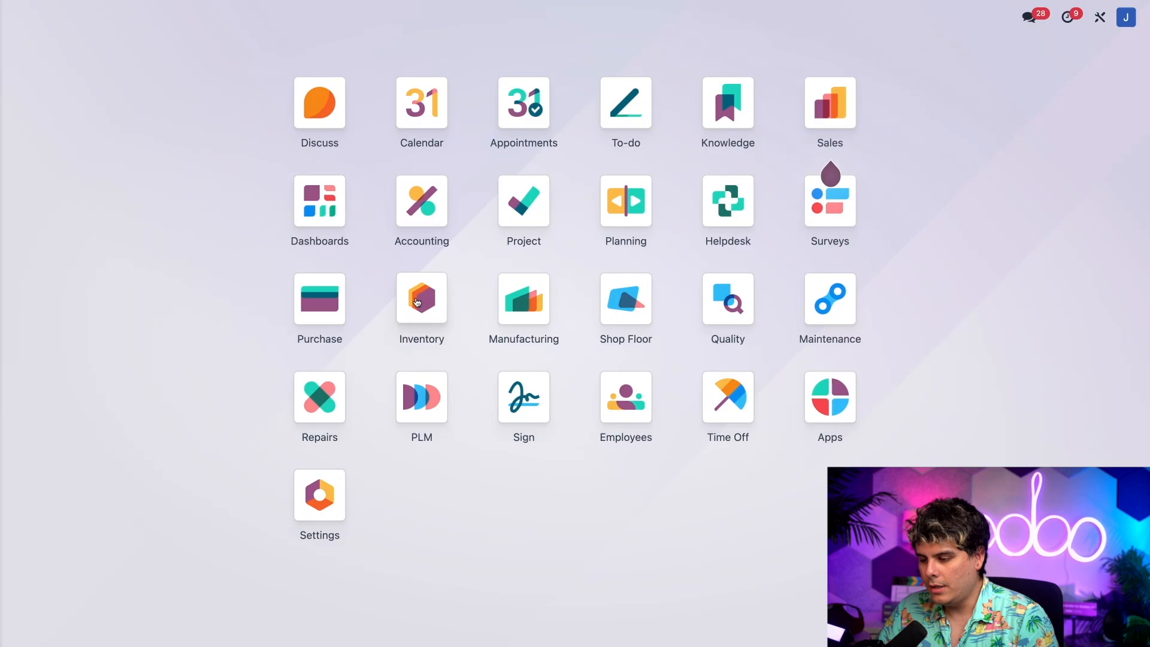
# Find 'unic' in the Inventory product catalogue and bring up the Unicycle record.
pyautogui.click(421, 298)
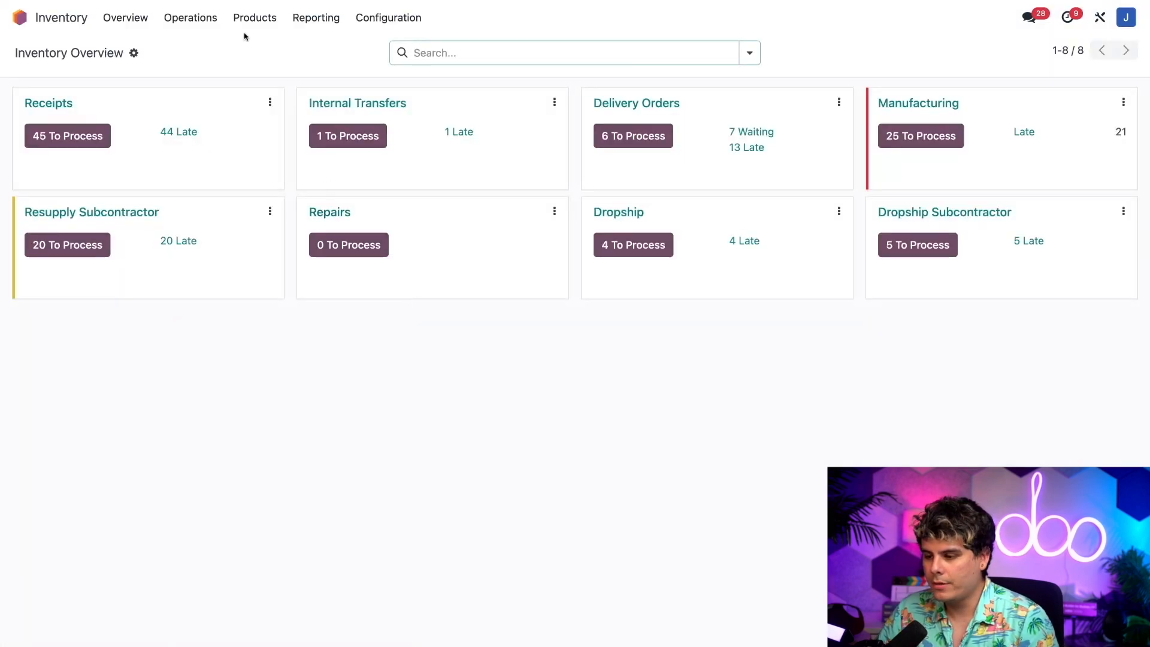
pyautogui.click(254, 17)
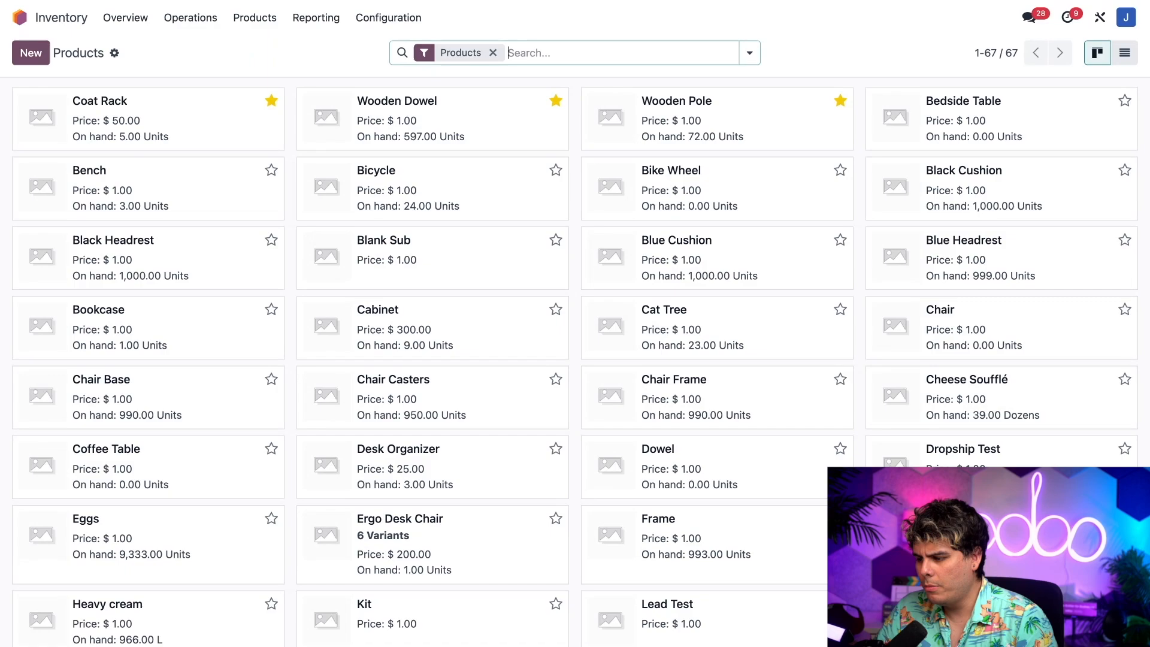
pyautogui.write('unicycle')
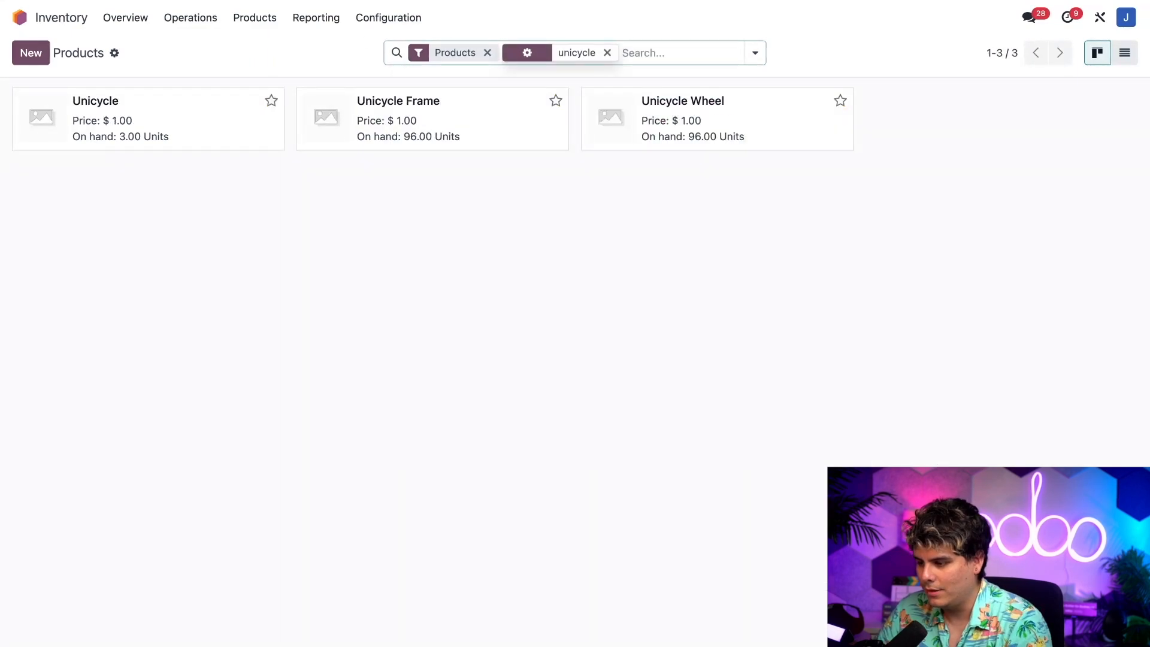
pyautogui.click(96, 100)
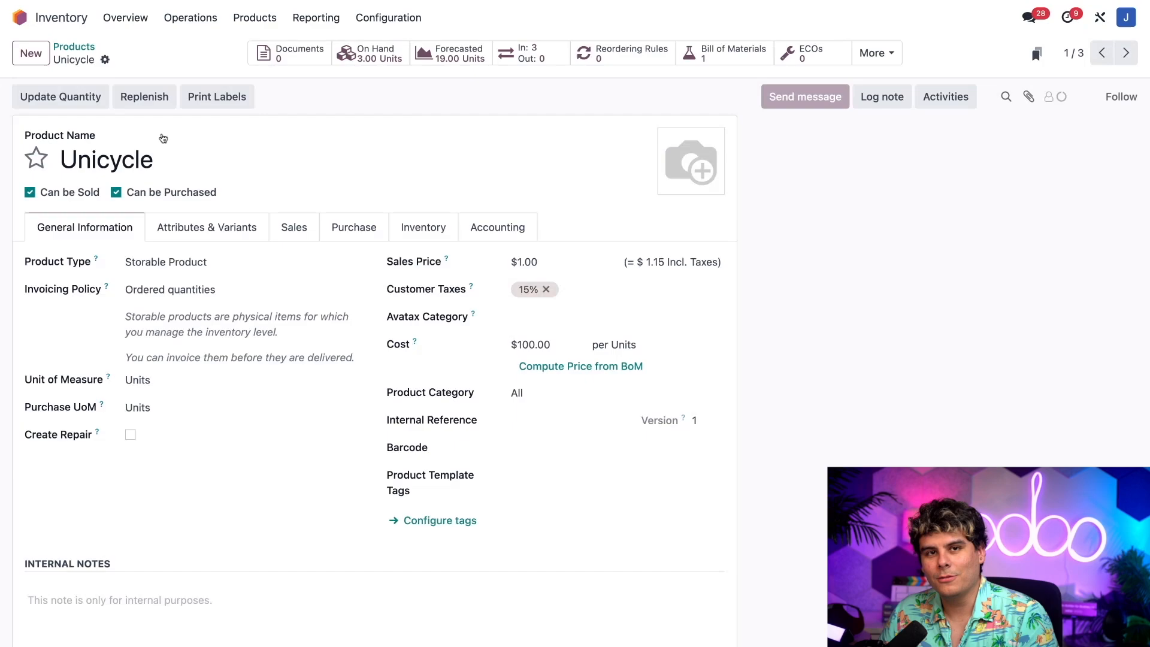
pyautogui.click(1120, 96)
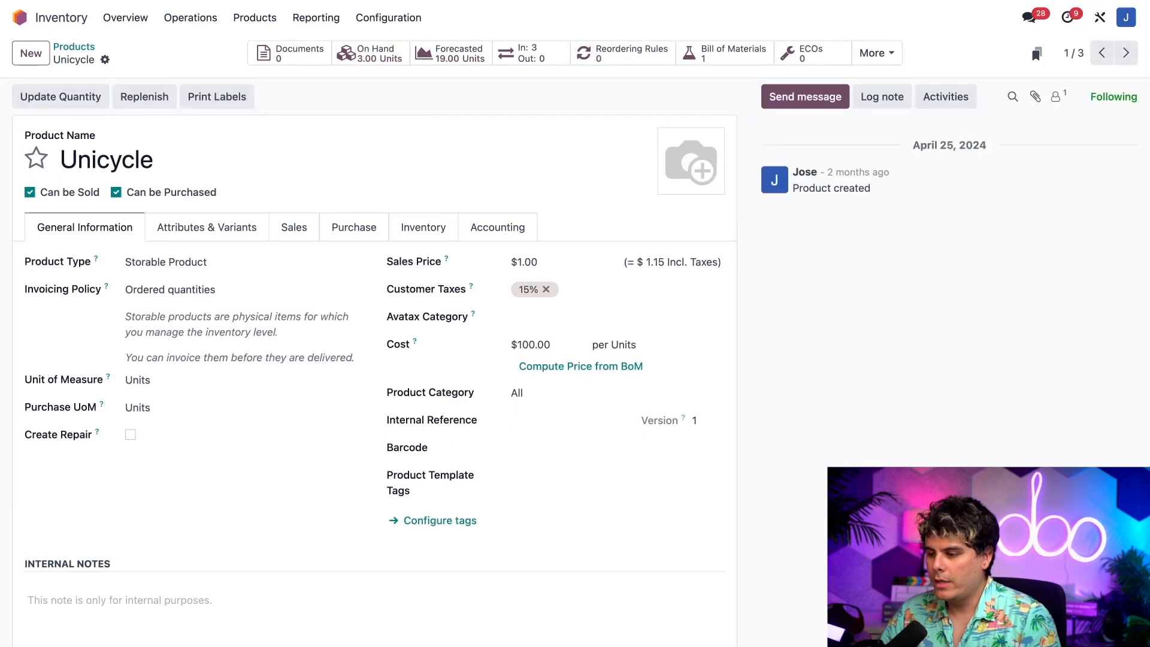
# Review the Bike Friends subcontracting BoM and go into its Unicycle Frame component.
pyautogui.click(731, 52)
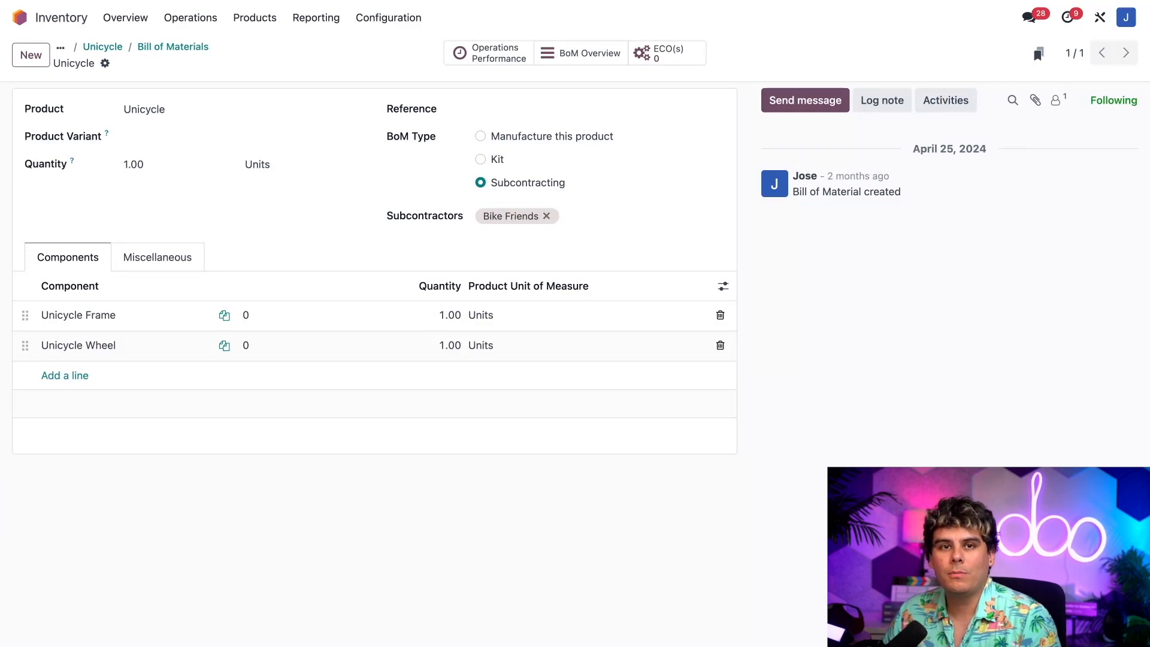
pyautogui.moveTo(193, 347)
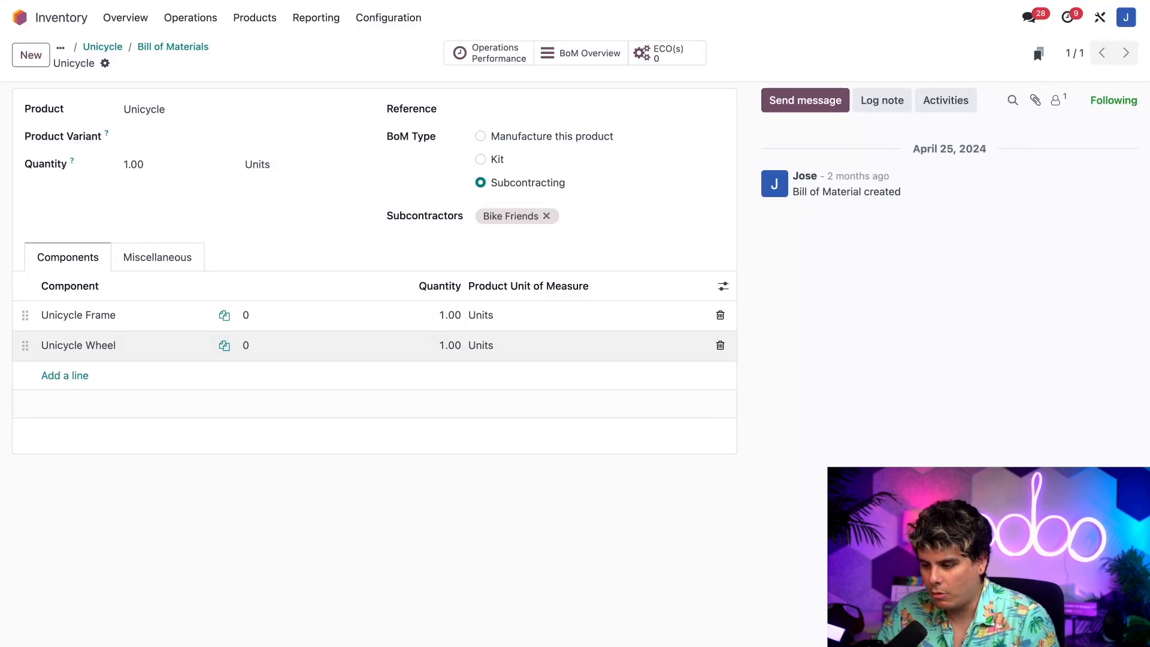
pyautogui.moveTo(188, 346)
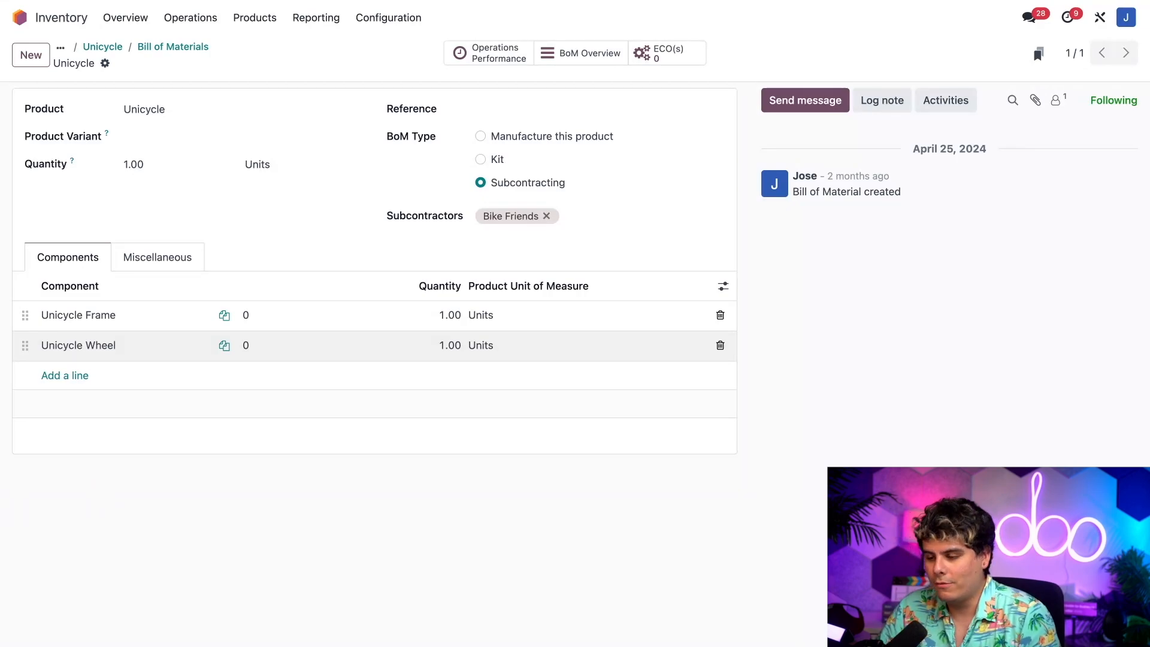
pyautogui.click(78, 315)
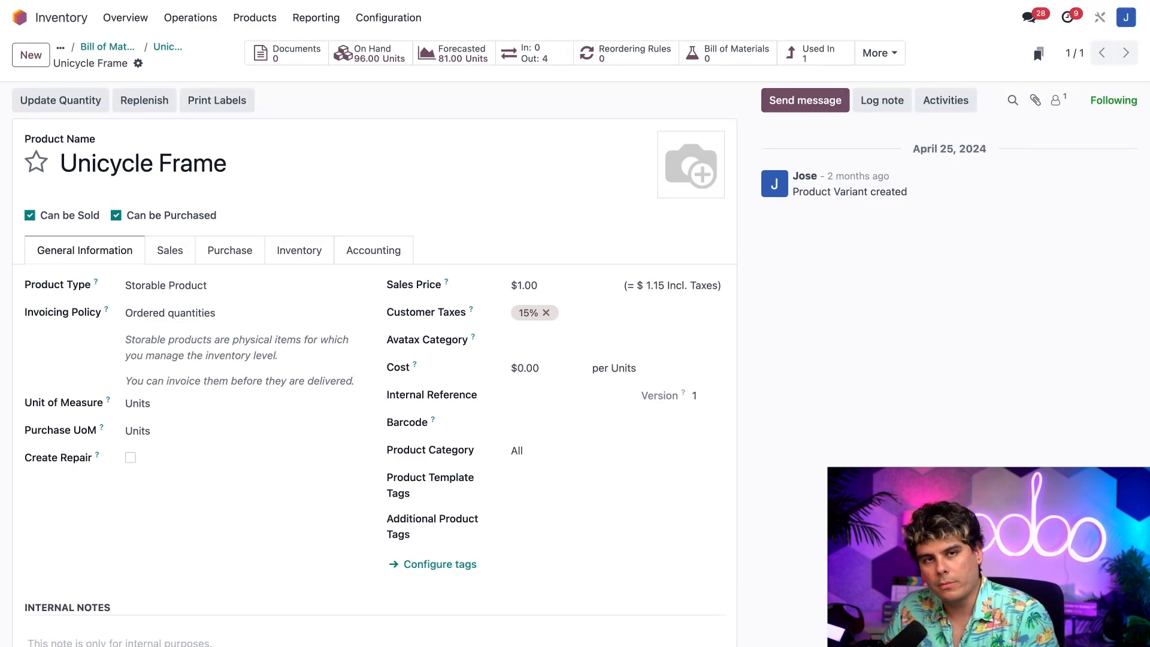
# Show the Unicycle Frame's Inventory routes with Resupply Subcontractor on Order enabled.
pyautogui.click(298, 250)
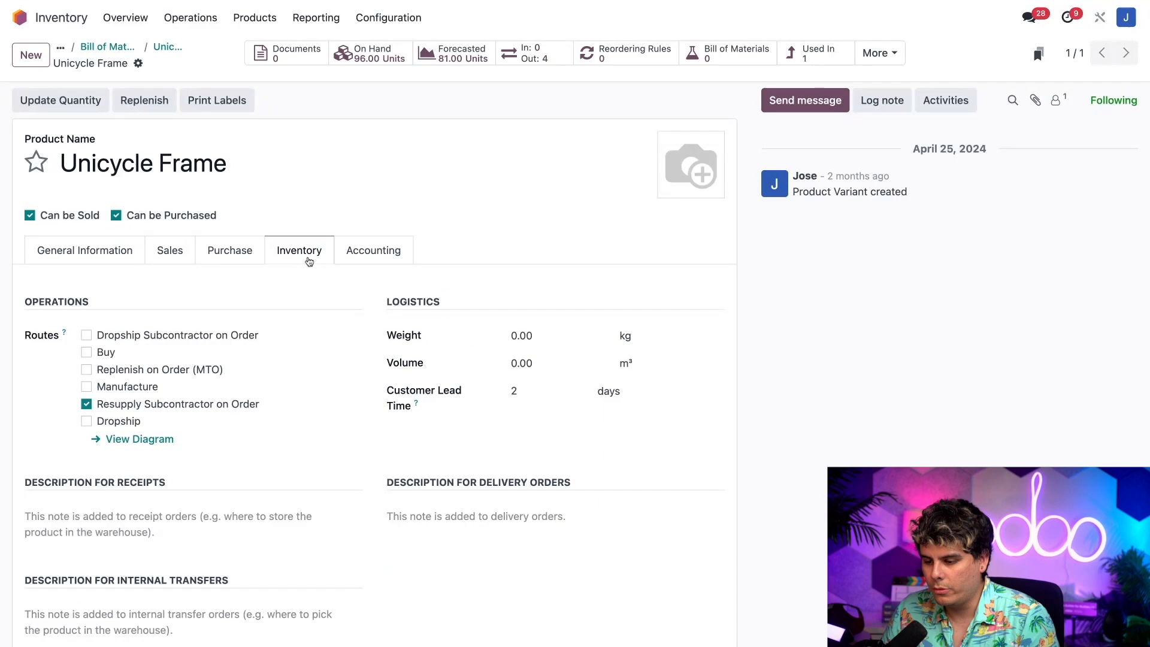
pyautogui.moveTo(300, 417)
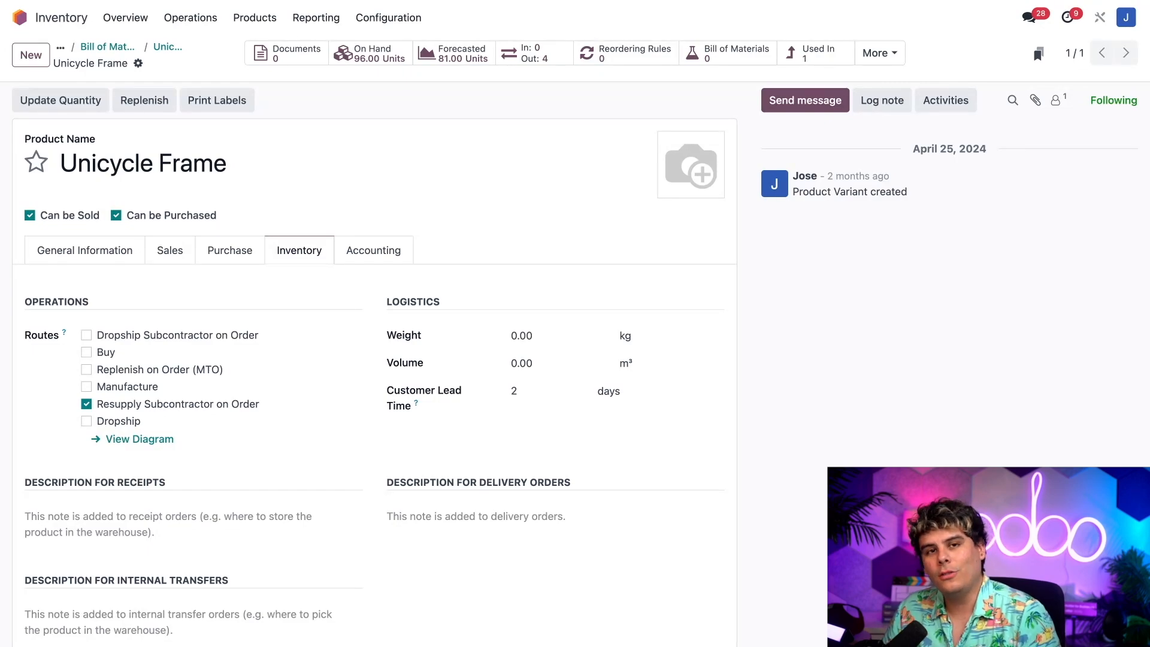
# Switch to the Purchase app via the /p command palette.
pyautogui.click(19, 17)
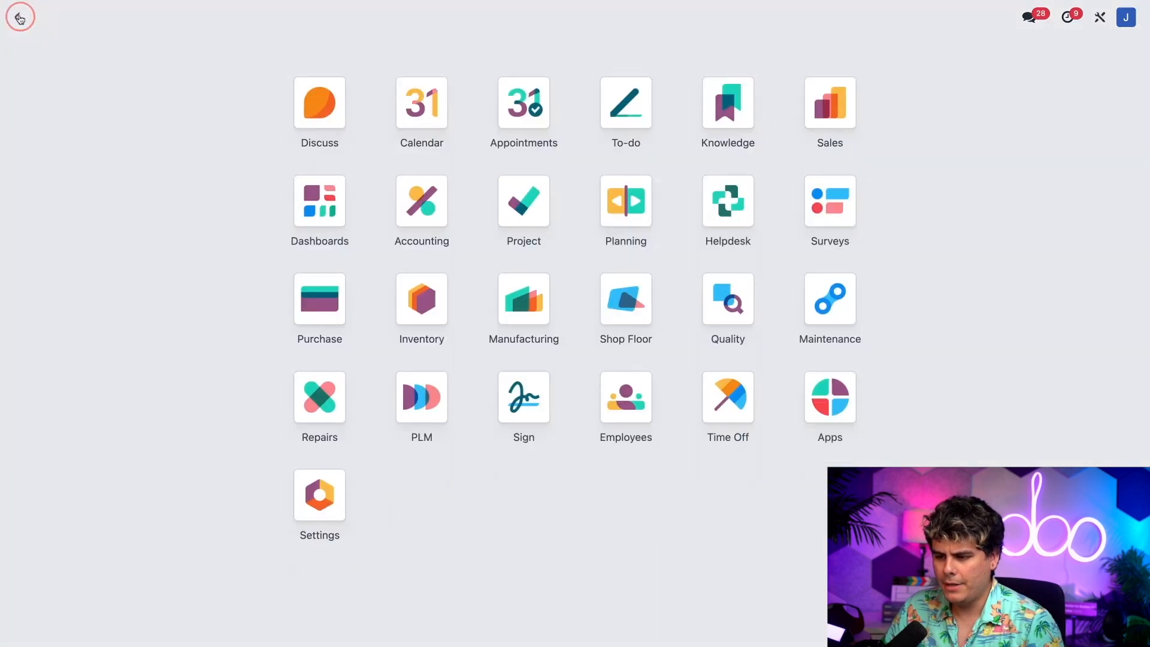
pyautogui.write('/p')
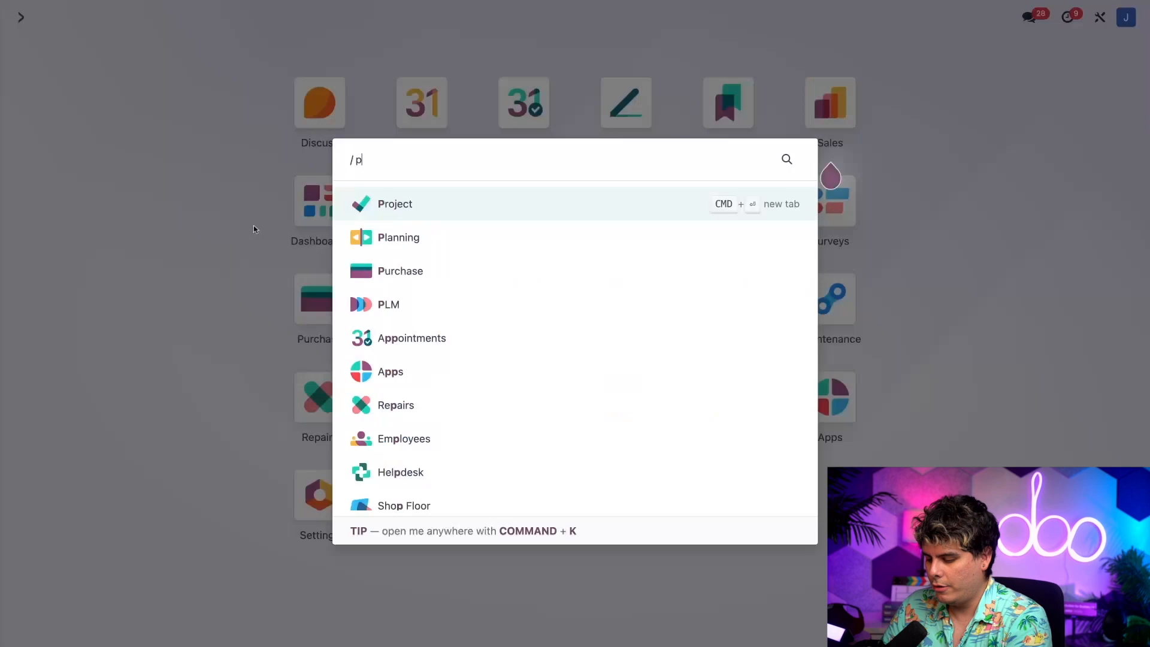
pyautogui.click(399, 270)
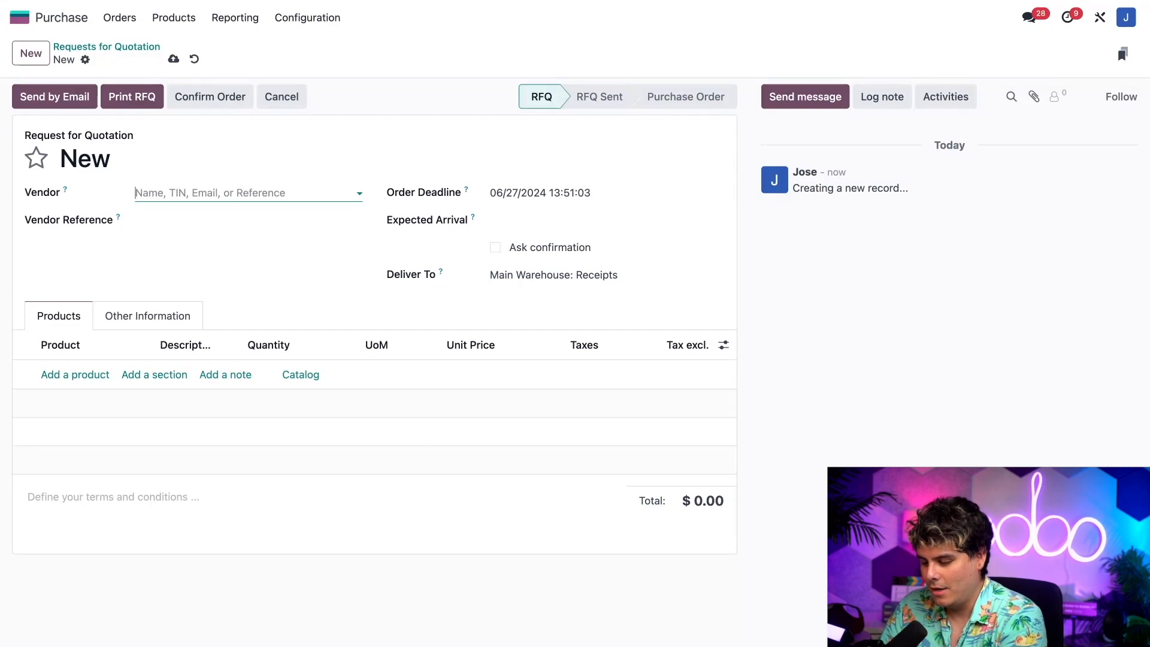
# Set vendor Bike Friends and add one Unicycle line at 100.00, totalling 115.00.
pyautogui.write('bike frien')
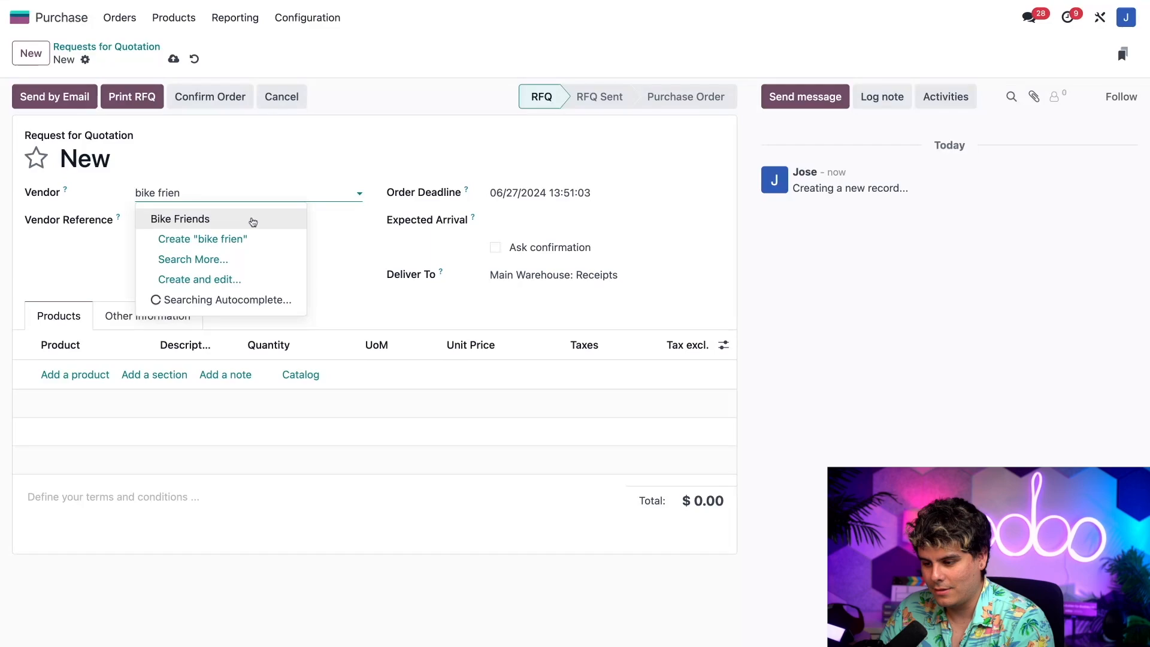
pyautogui.click(179, 219)
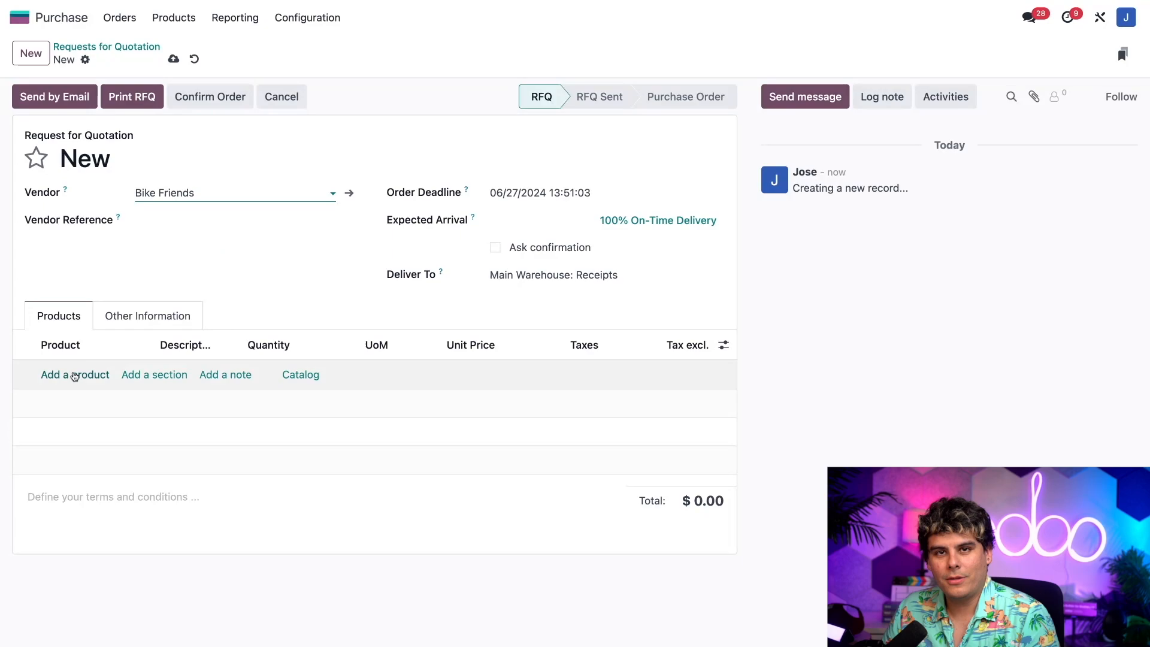
pyautogui.click(74, 375)
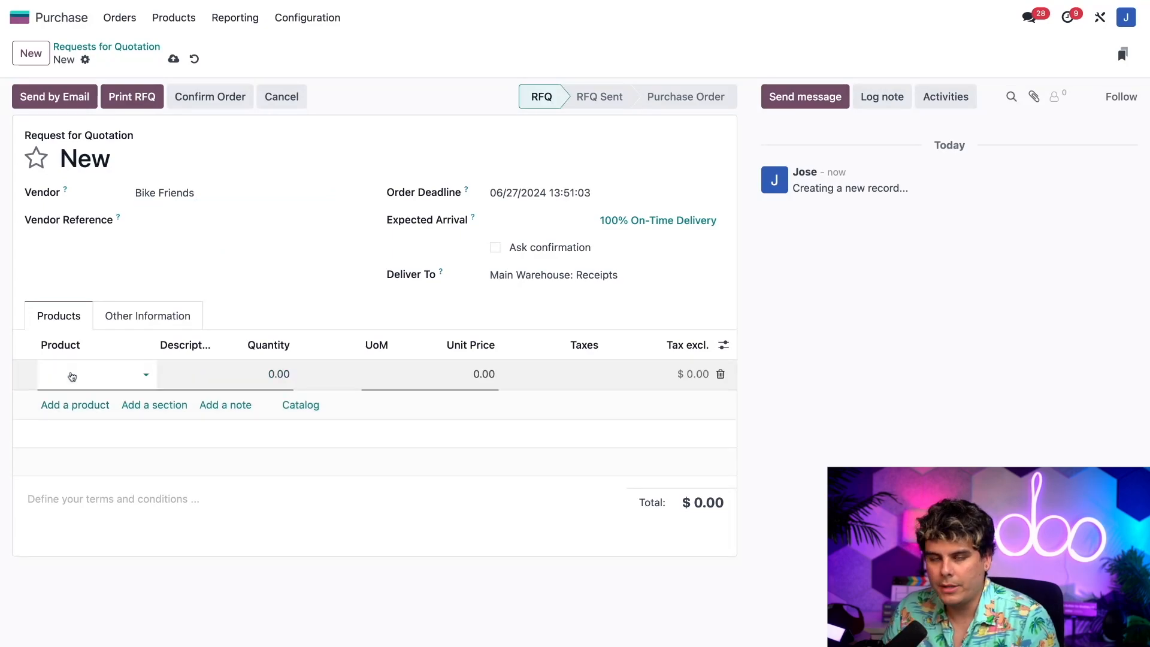
pyautogui.write('uni')
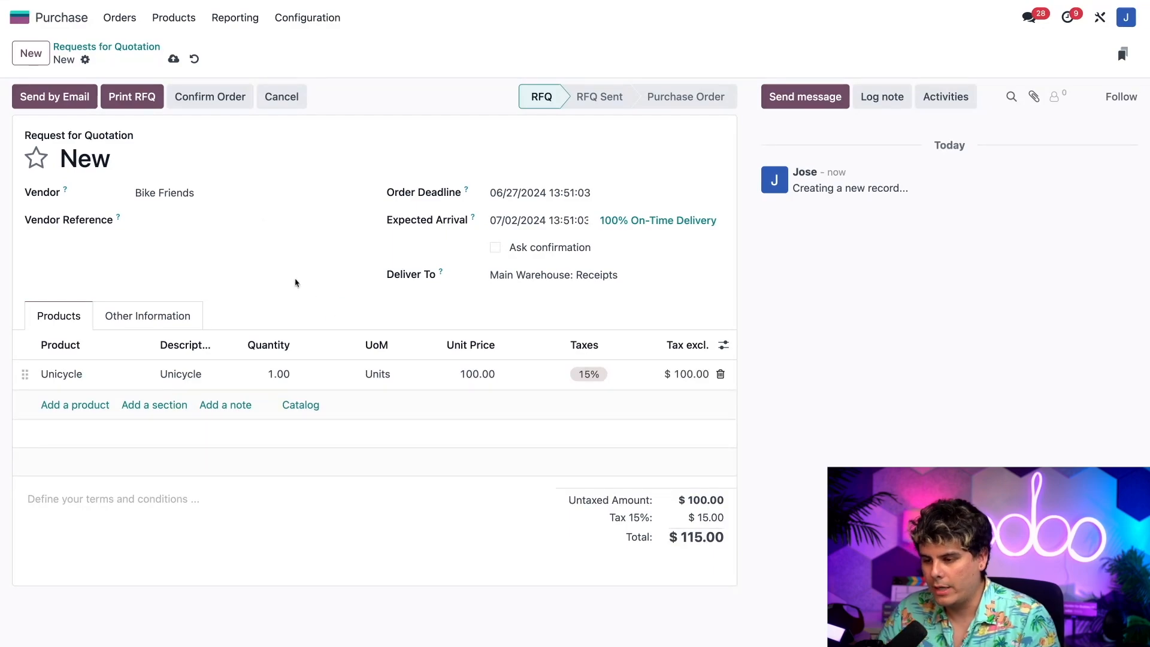
# Confirm order P00208 and validate resupply transfer WH/RES1/00048 to Done.
pyautogui.click(209, 96)
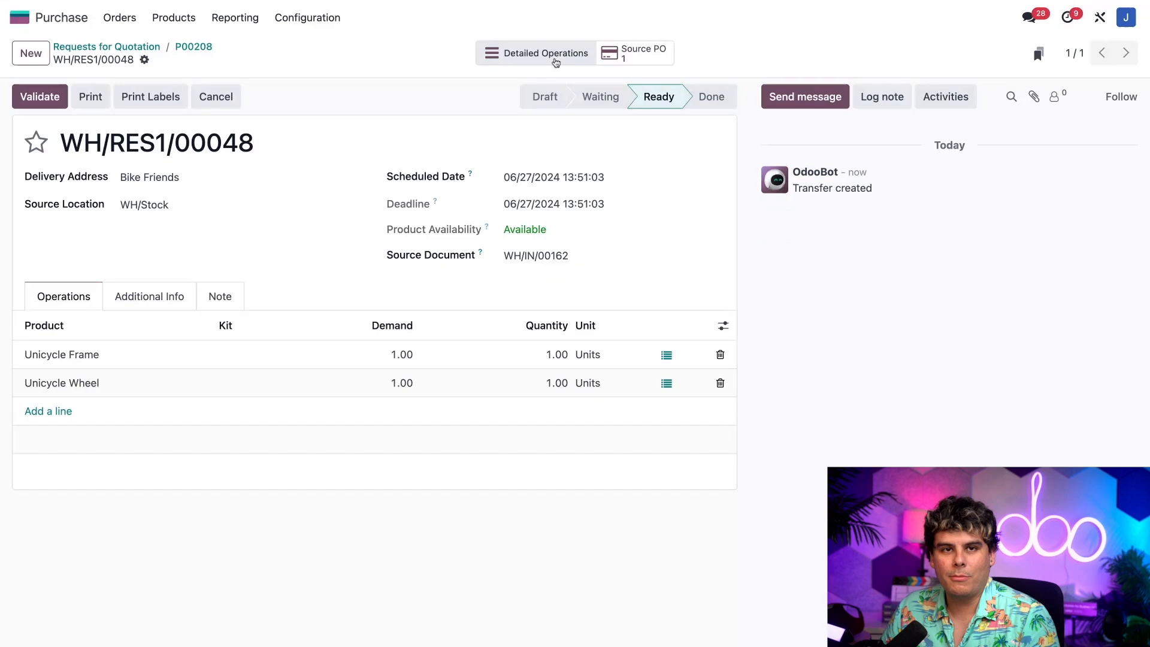
pyautogui.moveTo(317, 132)
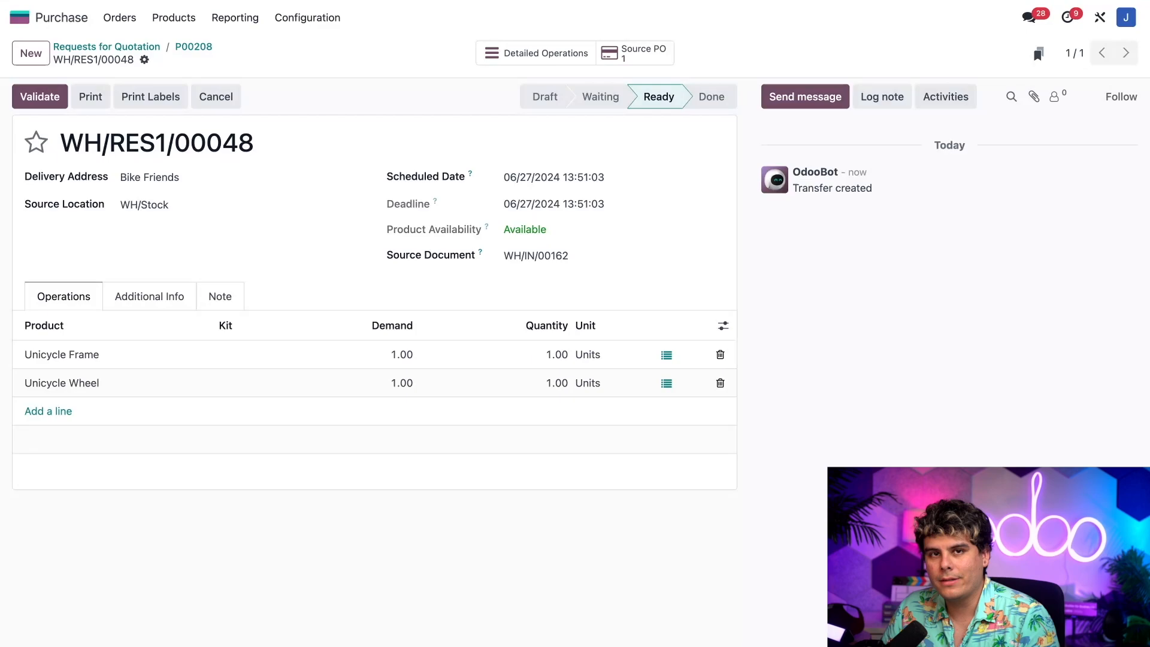
pyautogui.click(183, 177)
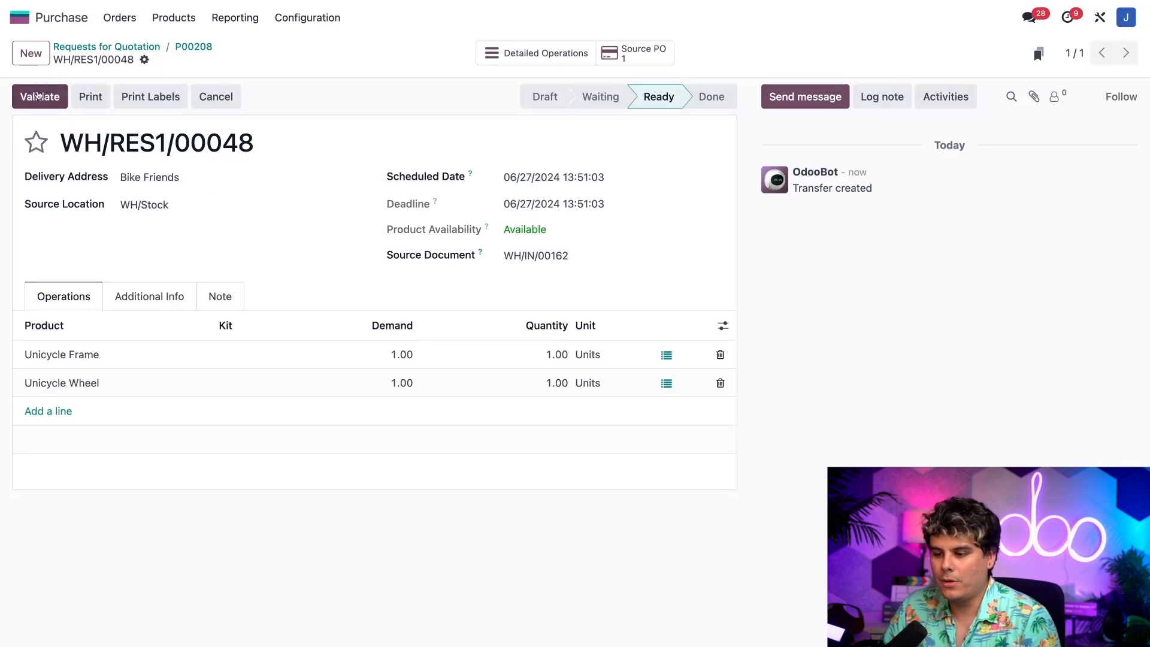
pyautogui.click(40, 96)
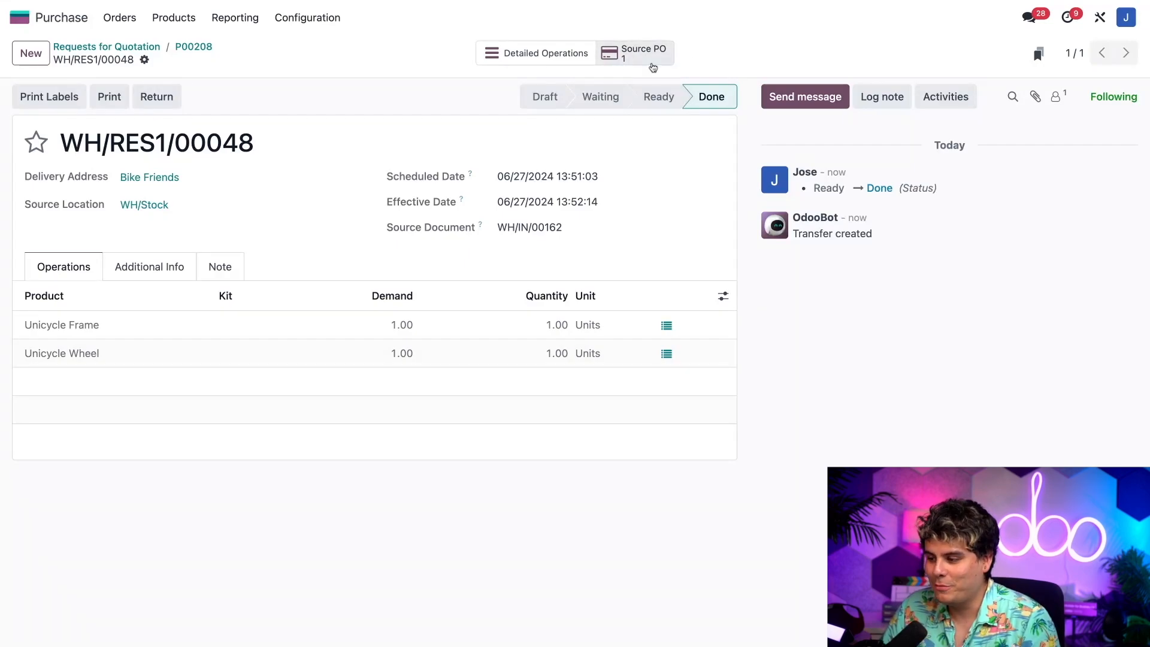
# Return to the source PO and validate receipt WH/IN/00162 to Done.
pyautogui.click(633, 52)
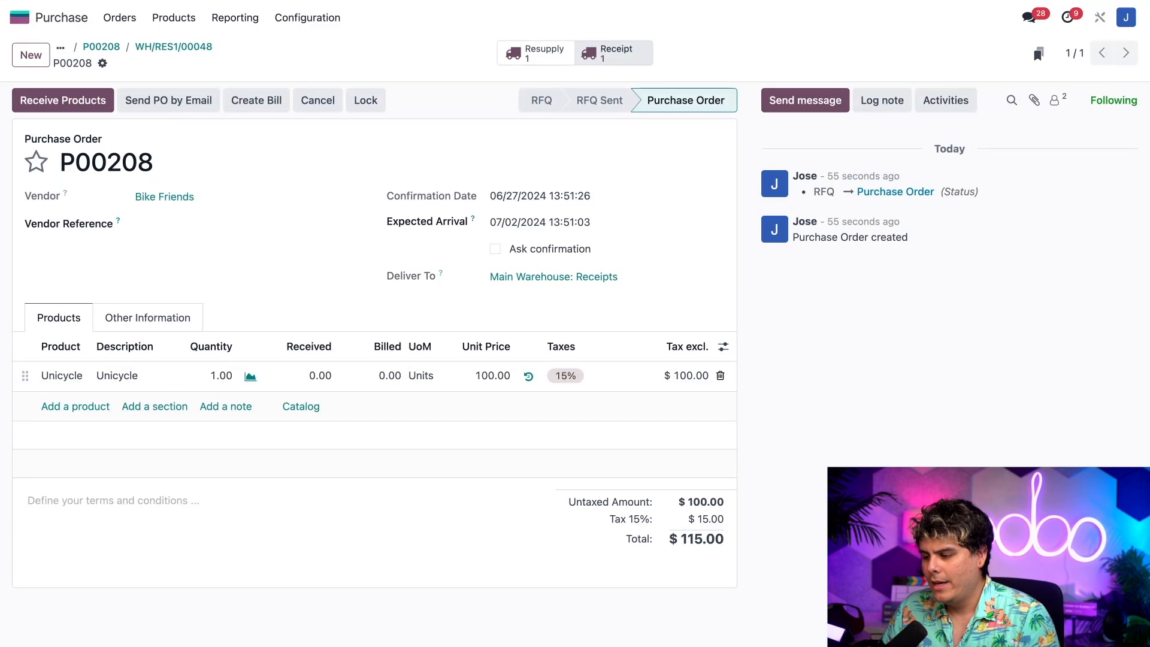
pyautogui.moveTo(431, 157)
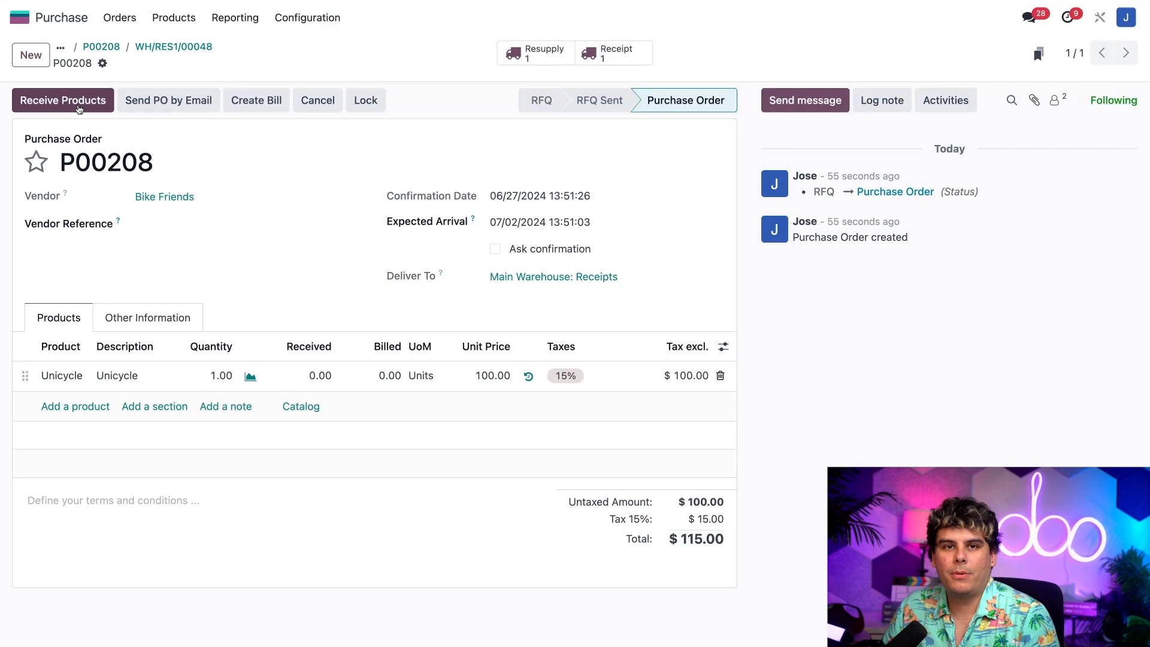
pyautogui.click(63, 101)
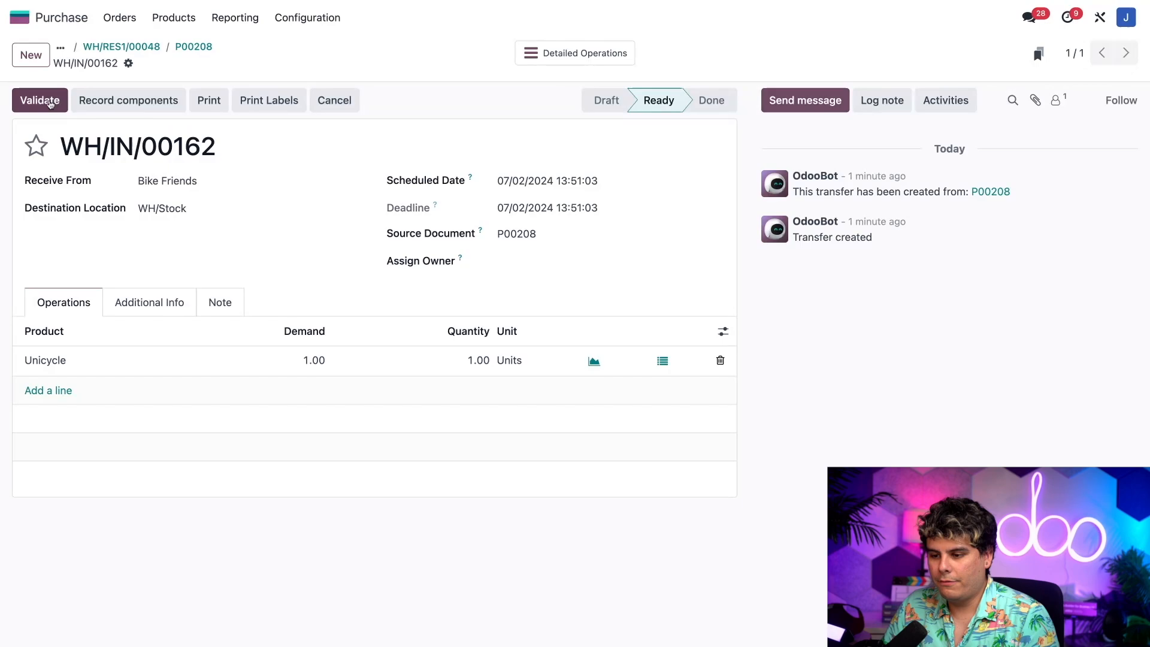
pyautogui.click(39, 100)
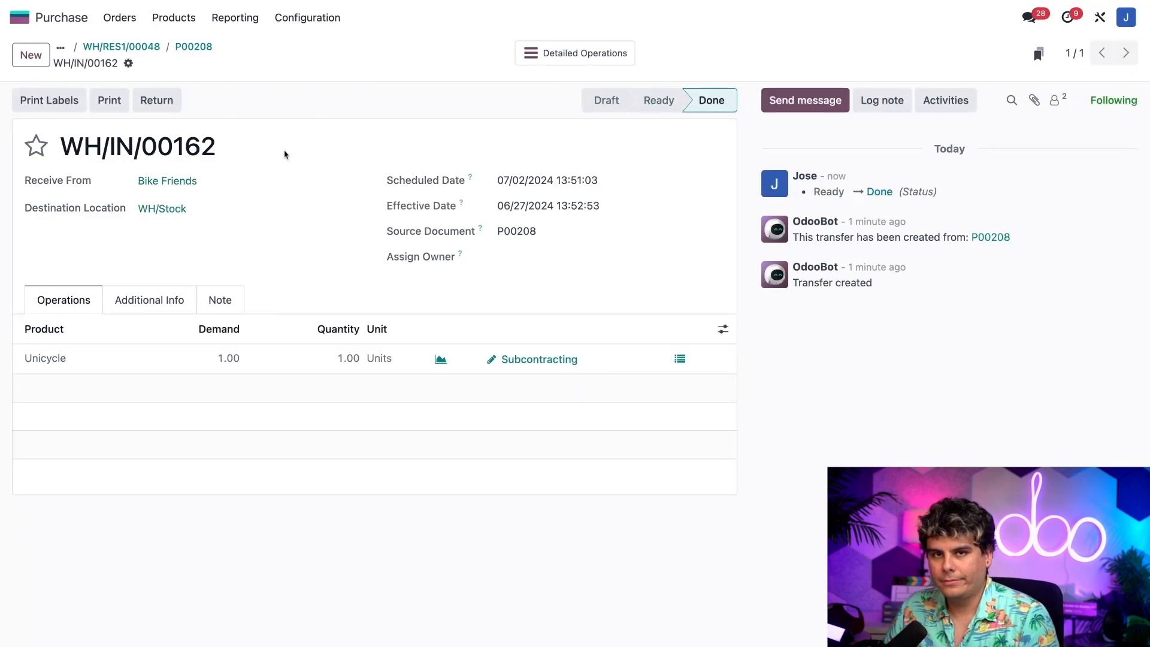